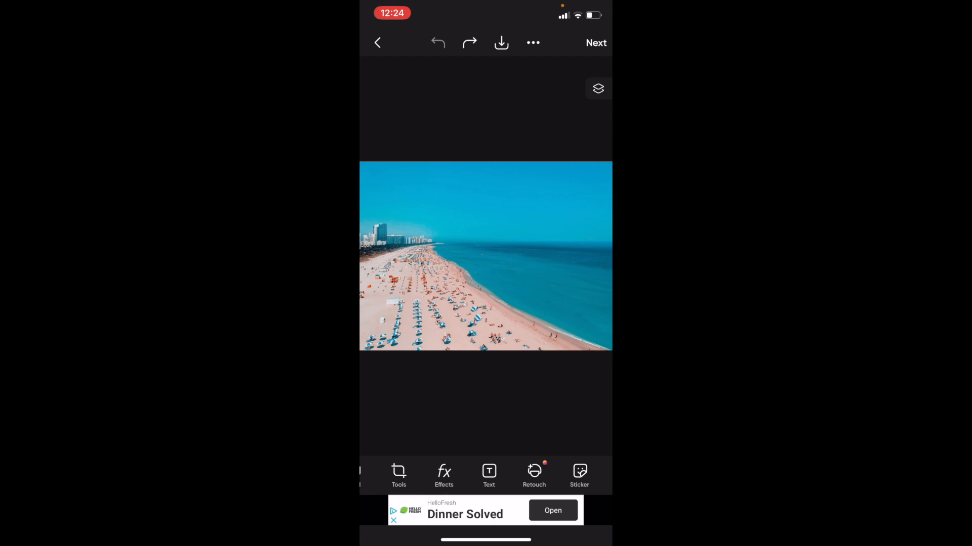
Add a text overlay reading 'TEXT' in bold black block letters over the sky.
scroll(left, 3)
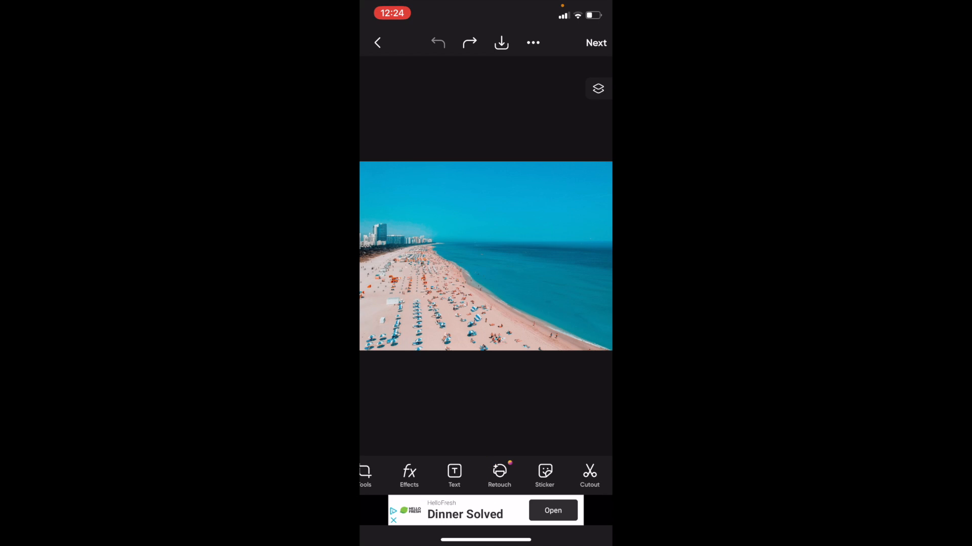
click(455, 475)
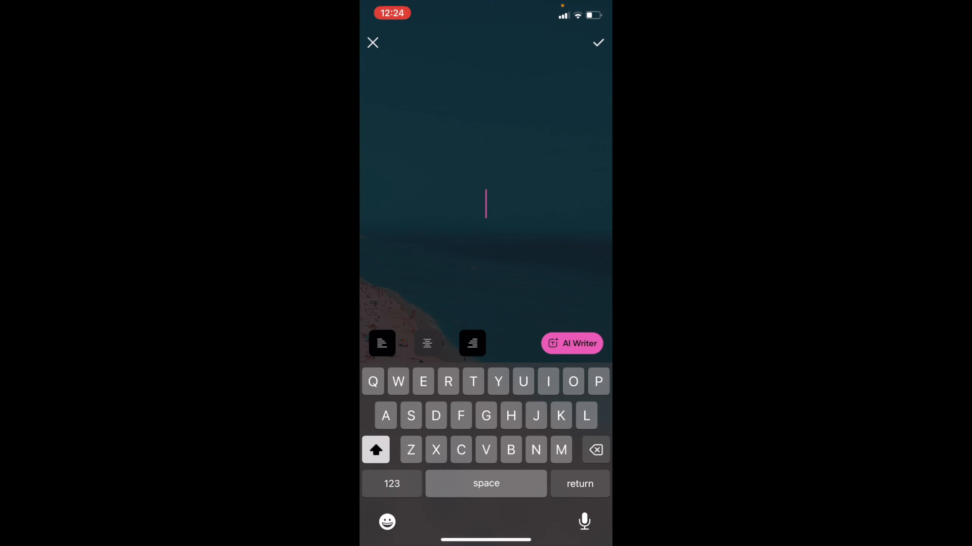
text(TEXT)
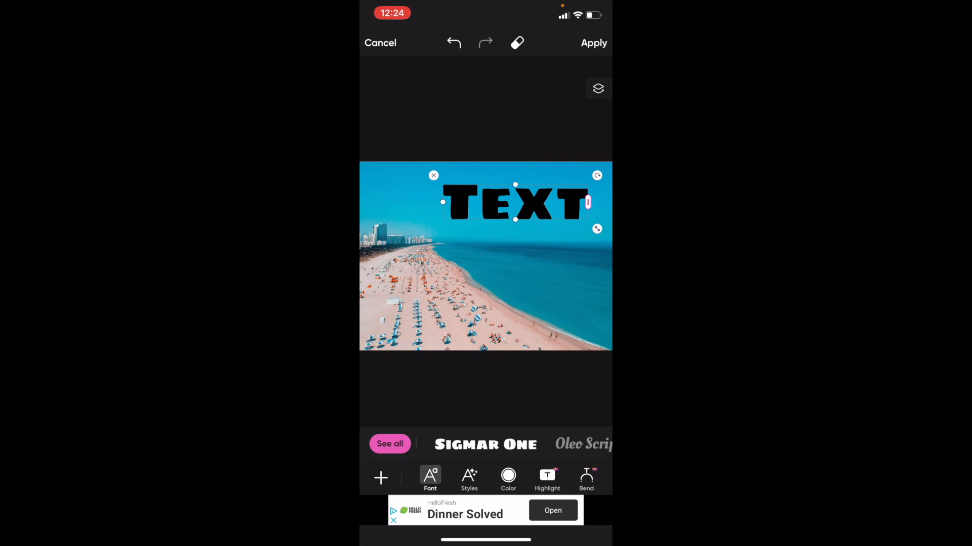
Apply the white-with-orange-outline style preset to the 'Text' overlay.
click(469, 477)
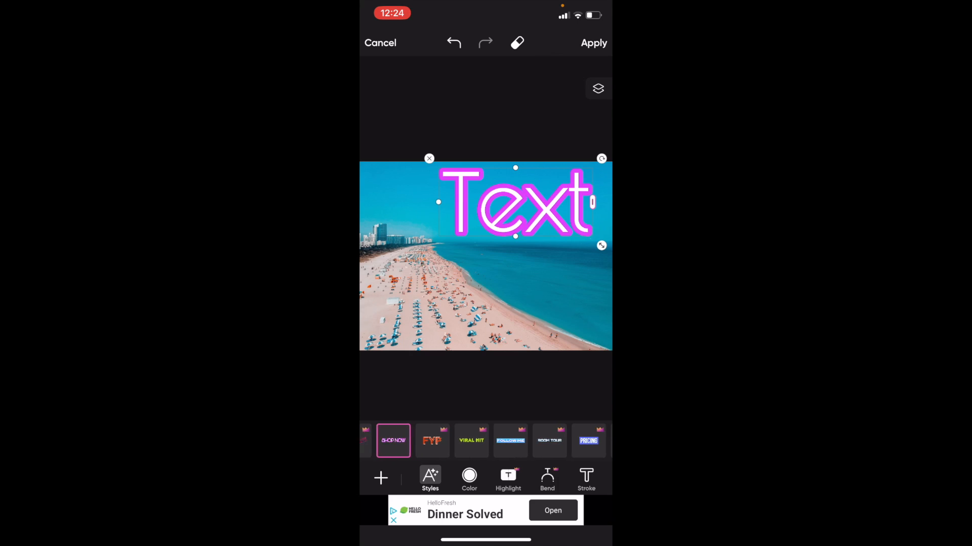
scroll(left, 3)
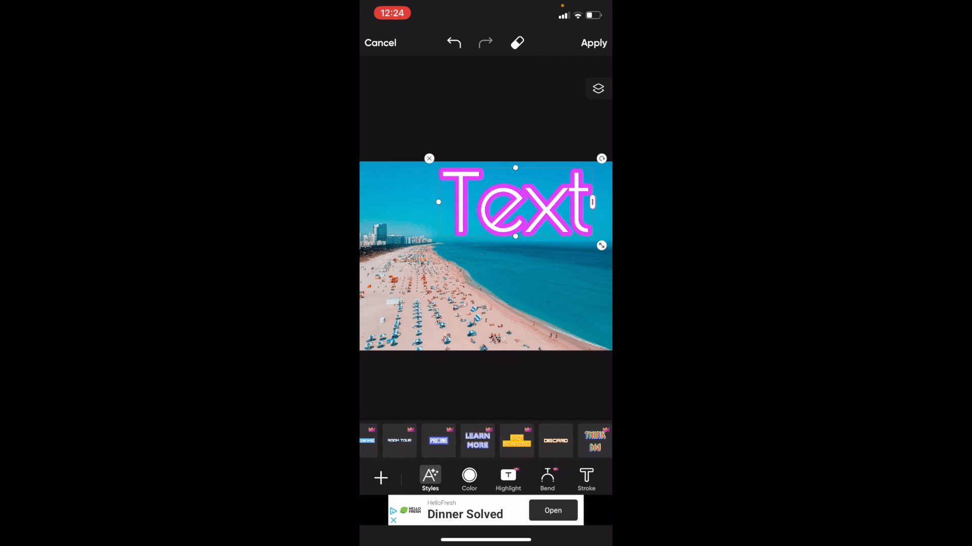
scroll(left, 3)
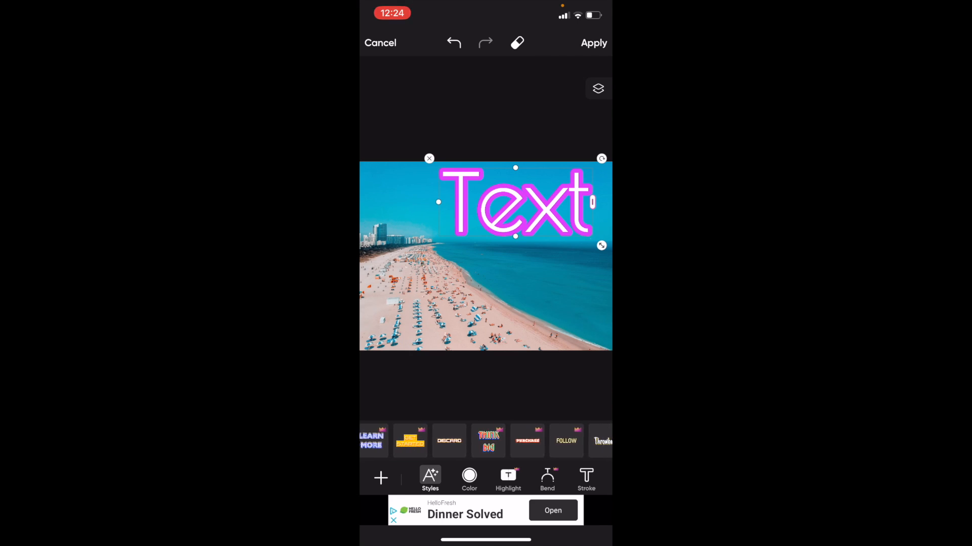
click(450, 441)
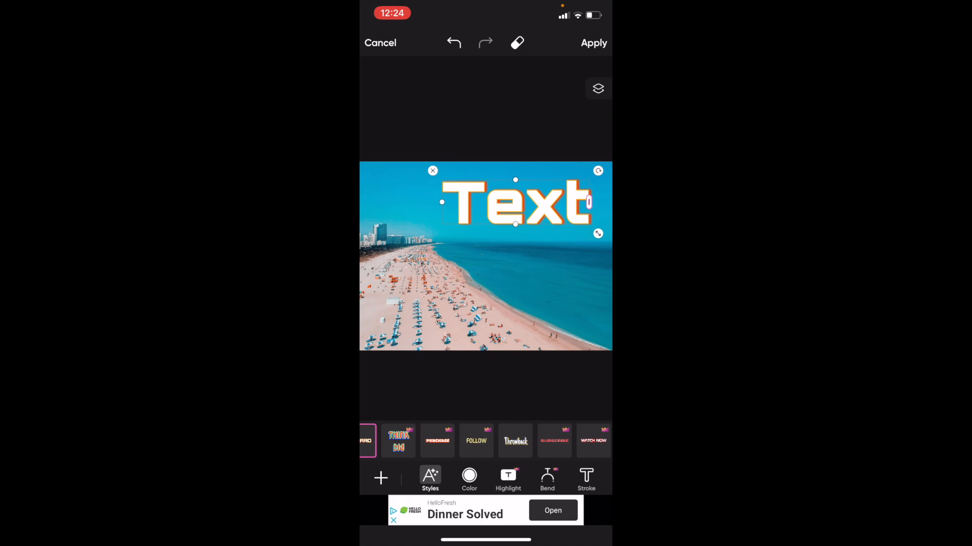
click(593, 42)
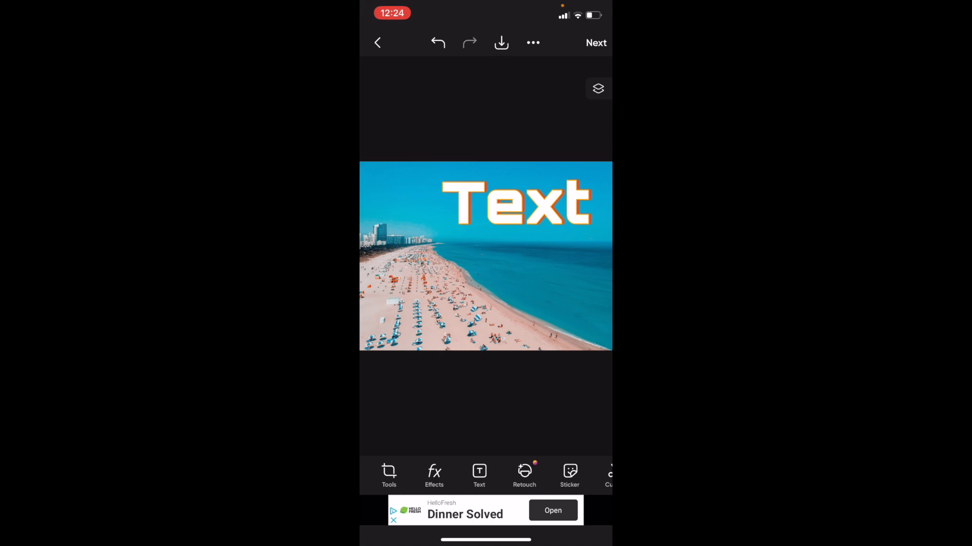